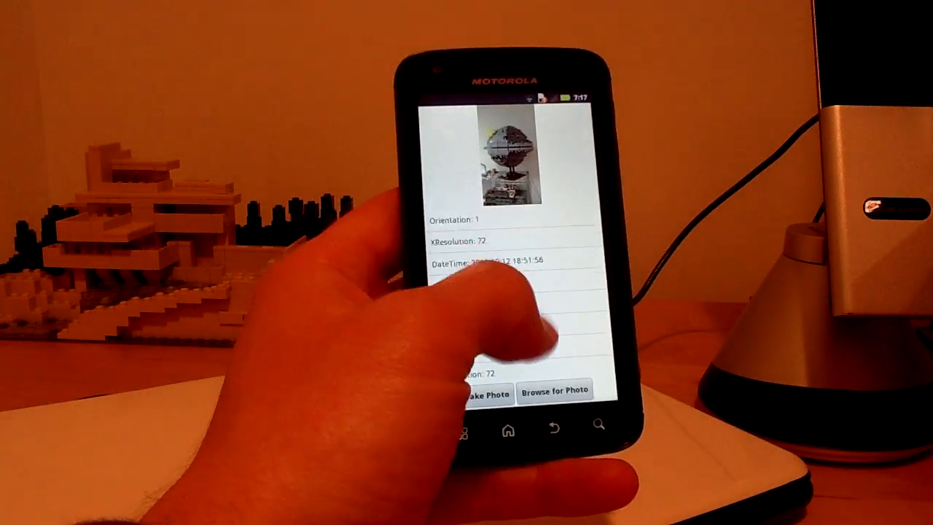
scroll("down", 3)
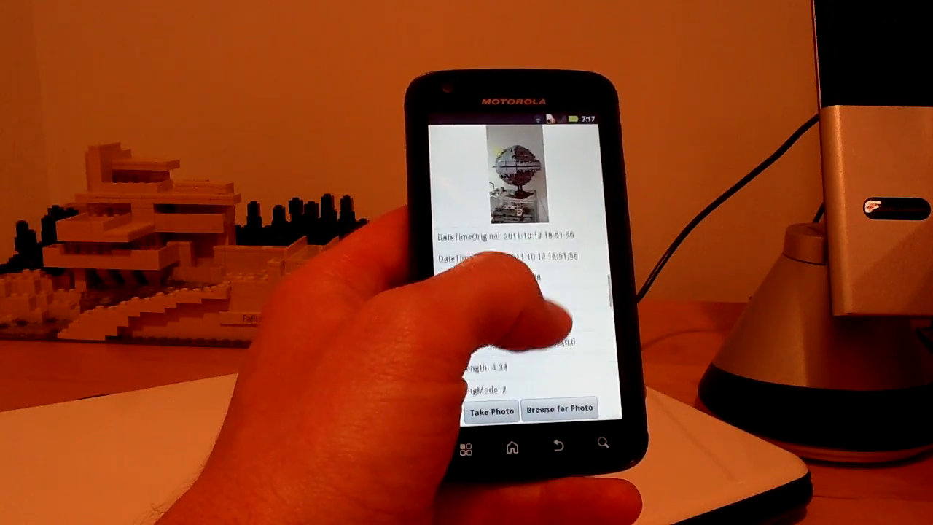
scroll("down", 3)
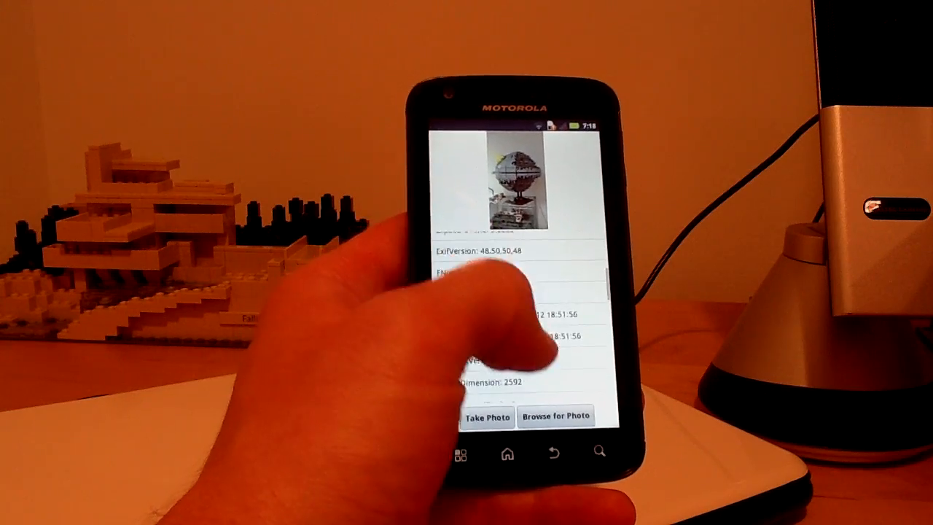
scroll("down", 3)
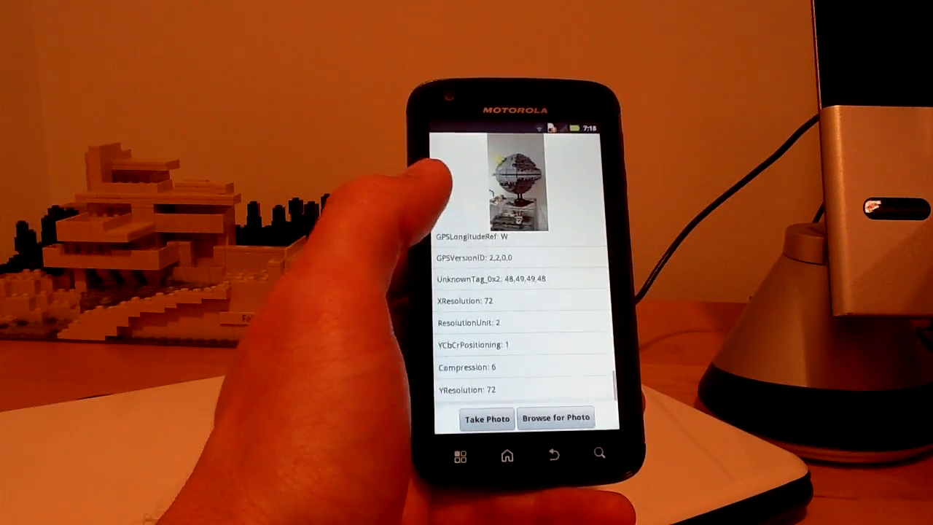